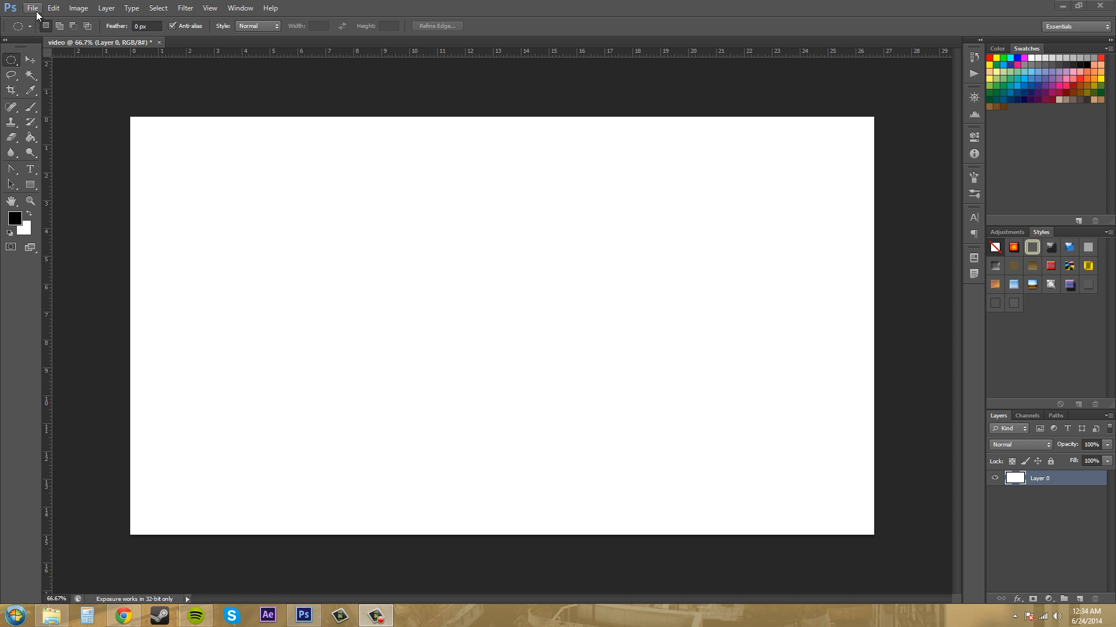
- Cancel Canvas Size unchanged and close all open documents
{"action": "left_click", "coordinate": [88, 7]}
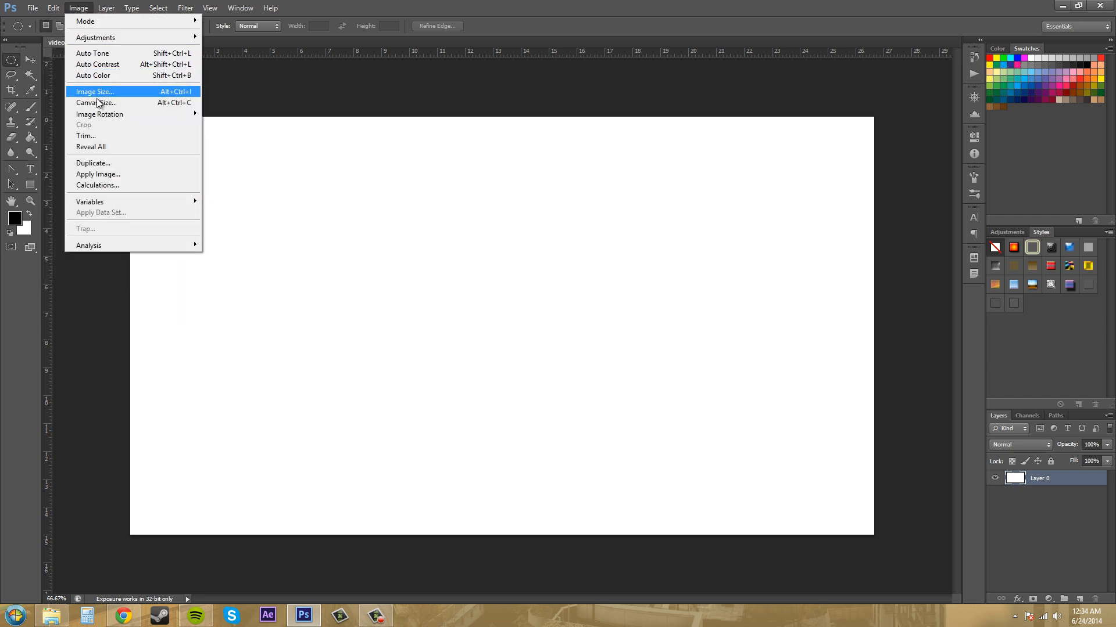
{"action": "left_click", "coordinate": [96, 103]}
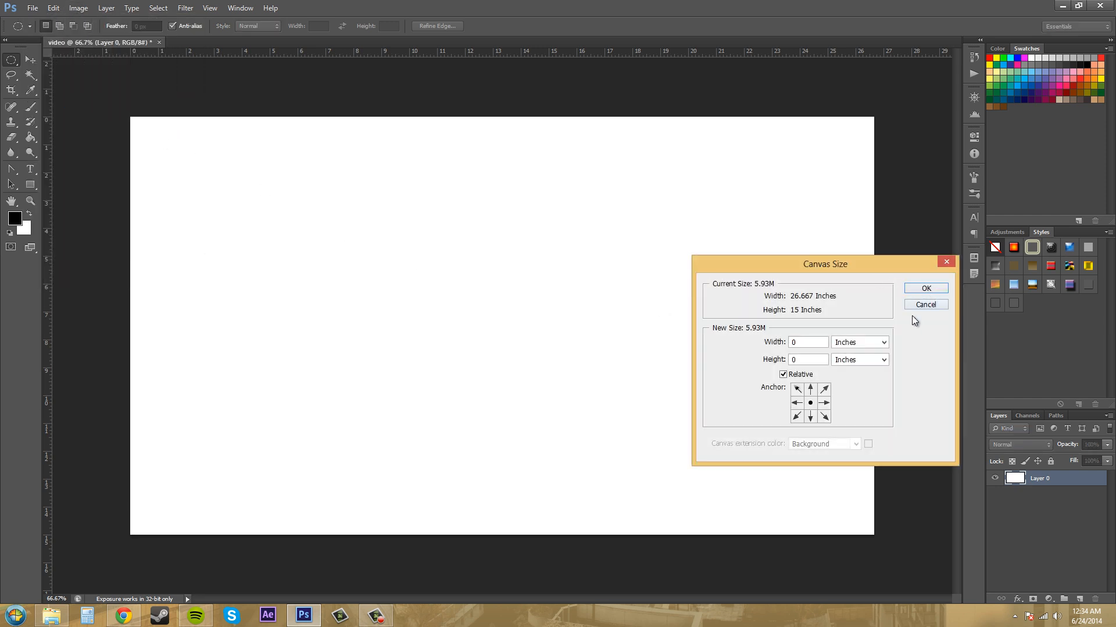
{"action": "left_click", "coordinate": [36, 10]}
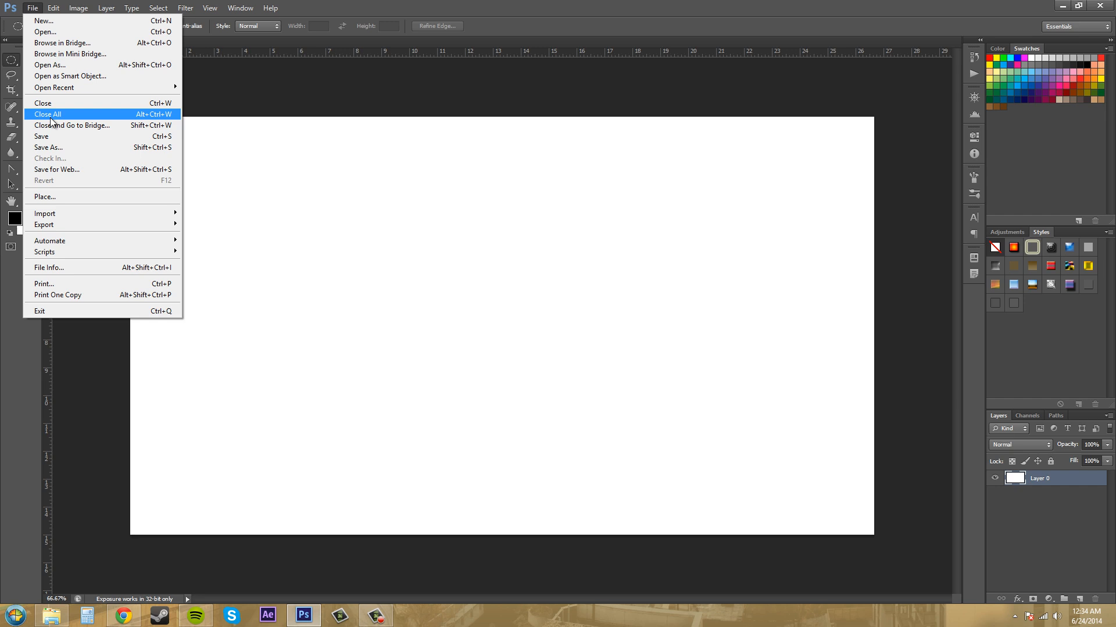
{"action": "left_click", "coordinate": [47, 114]}
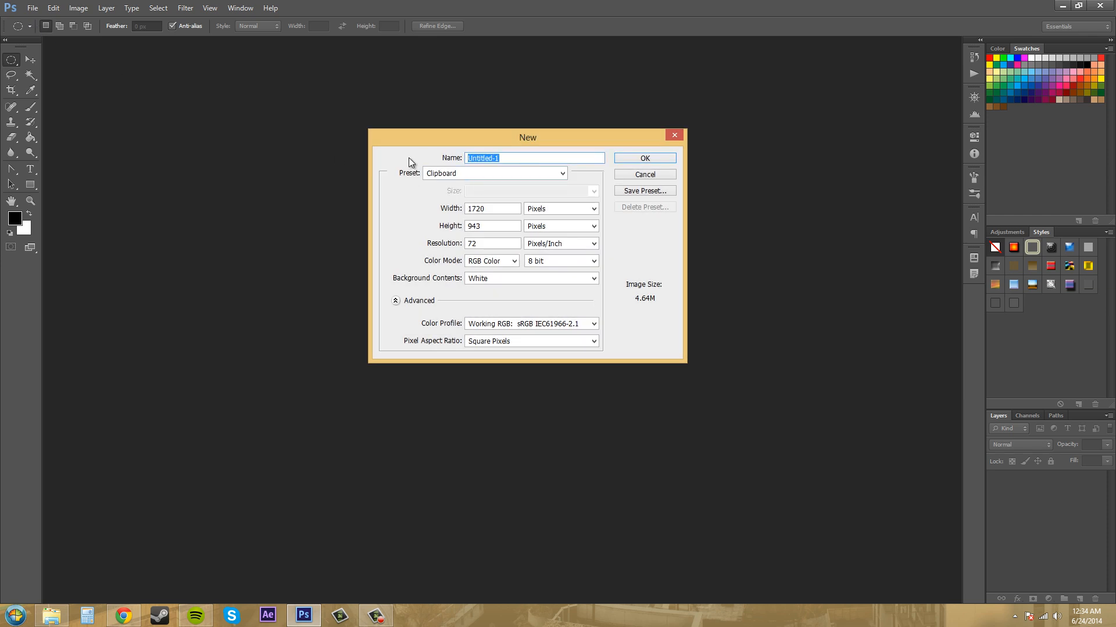
- Create a document named 'Video' from the HDTV 1080p Film & Video preset
{"action": "type", "text": "Video"}
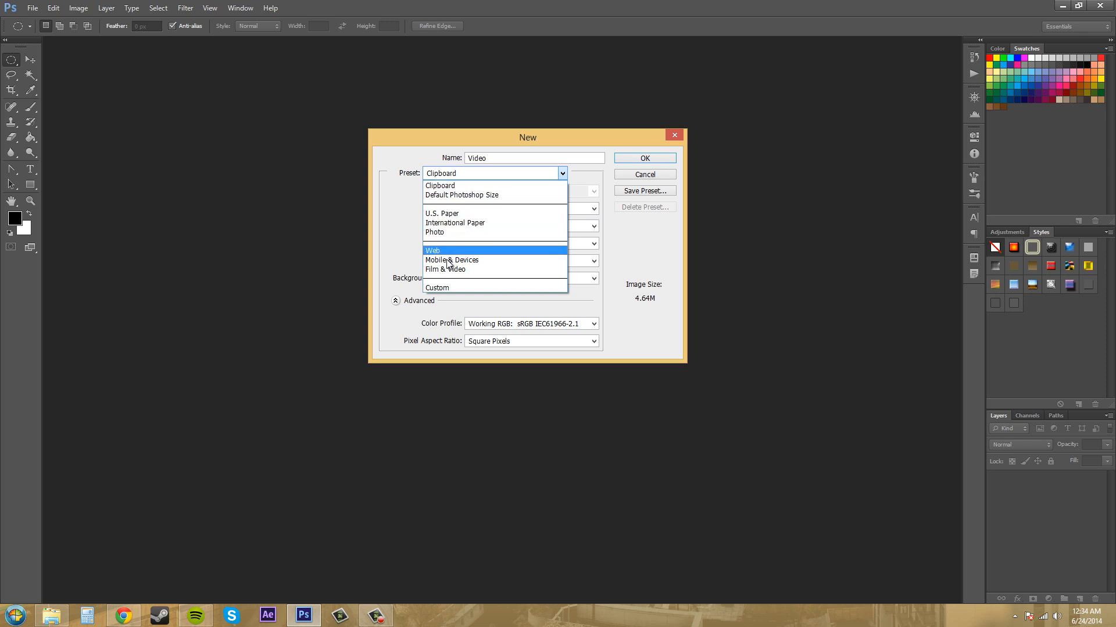
{"action": "left_click", "coordinate": [445, 269]}
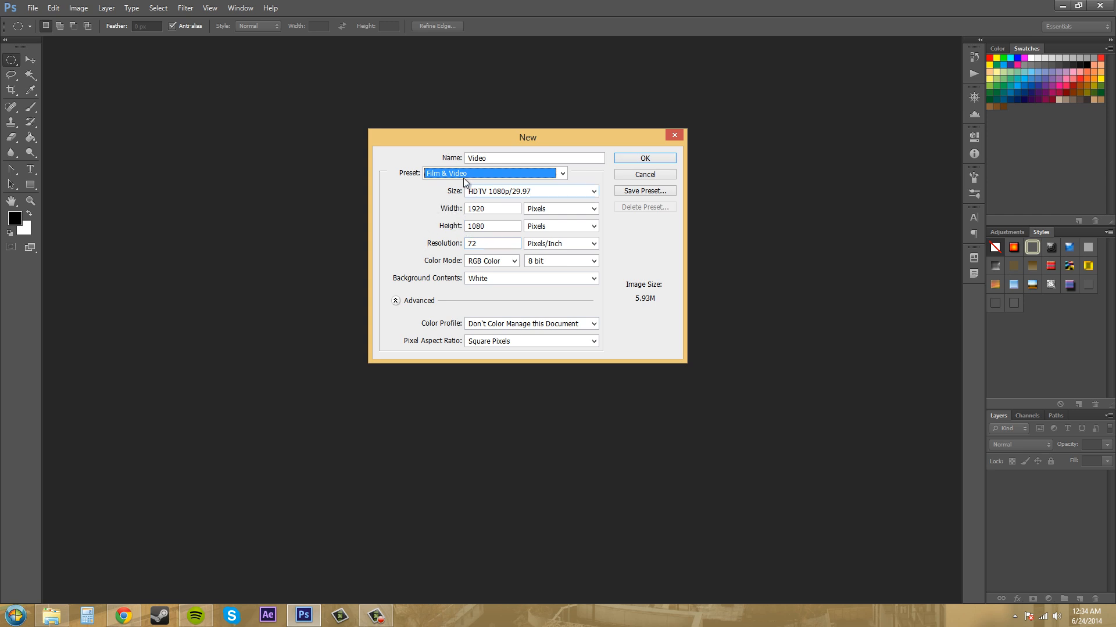
{"action": "mouse_move", "coordinate": [434, 241]}
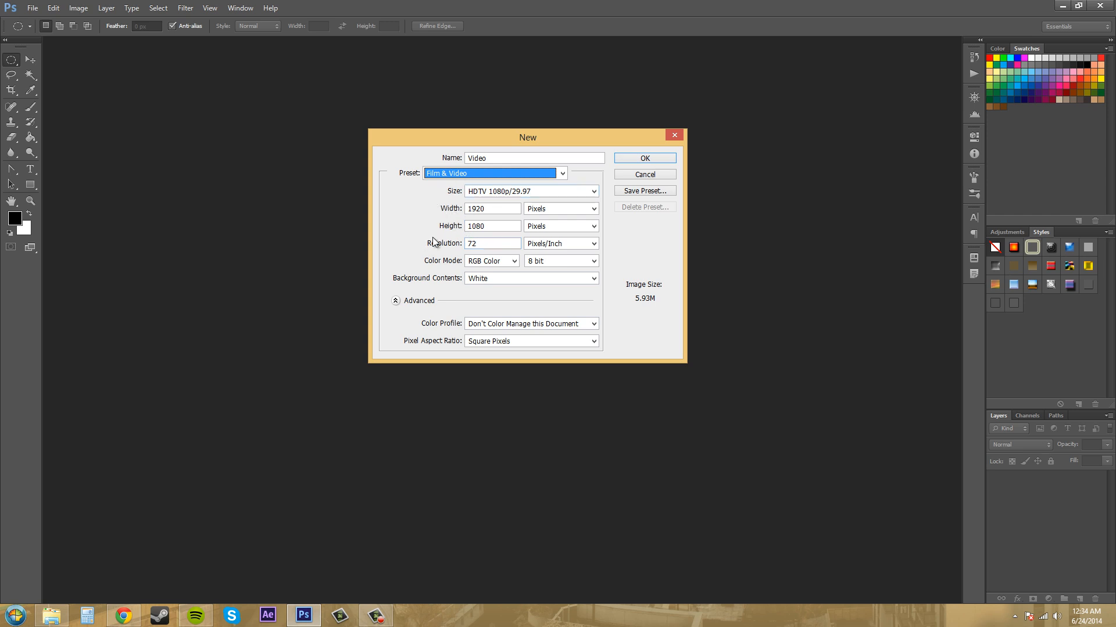
{"action": "left_click", "coordinate": [644, 157]}
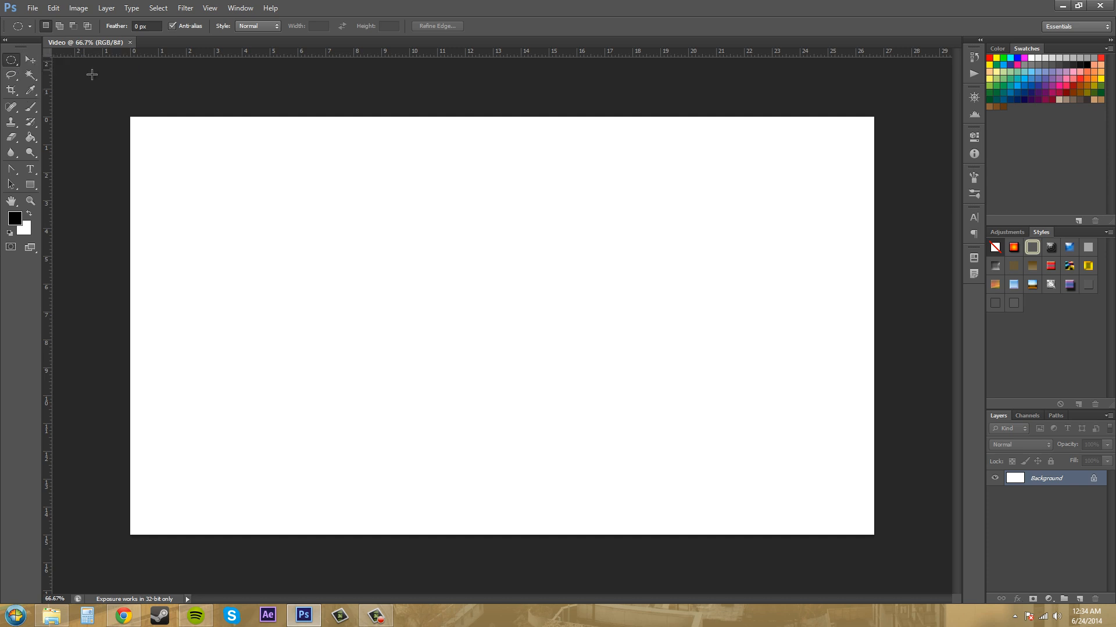
- Drag an elliptical marquee from the canvas's top-left to bottom-right corner
{"action": "left_click_drag", "start_coordinate": [132, 120], "coordinate": [228, 169]}
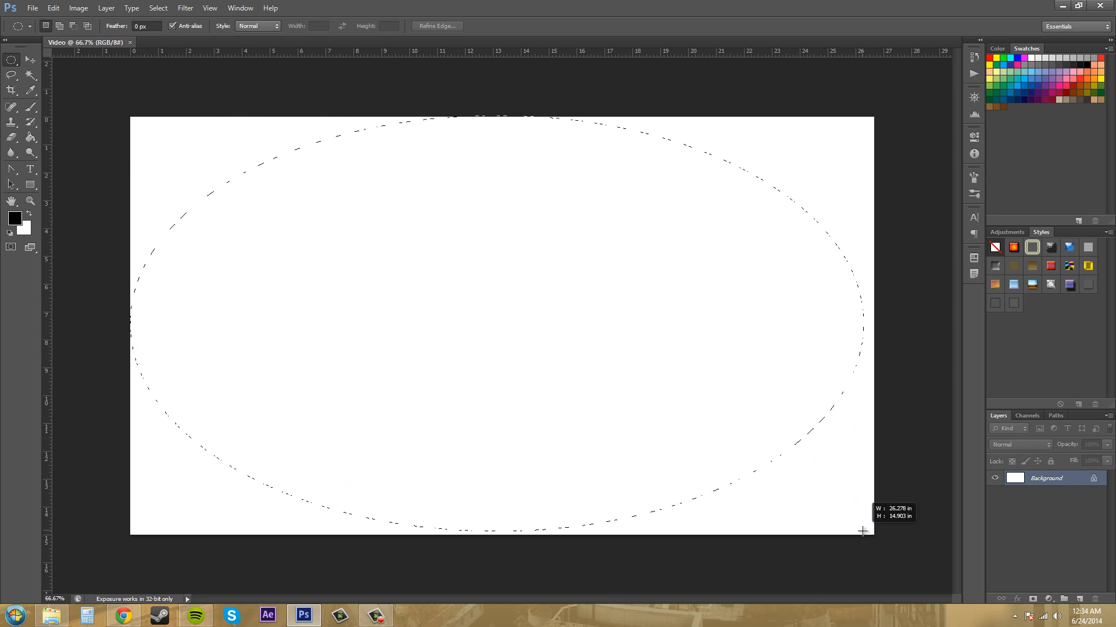
{"action": "left_click_drag", "start_coordinate": [862, 529], "coordinate": [872, 530]}
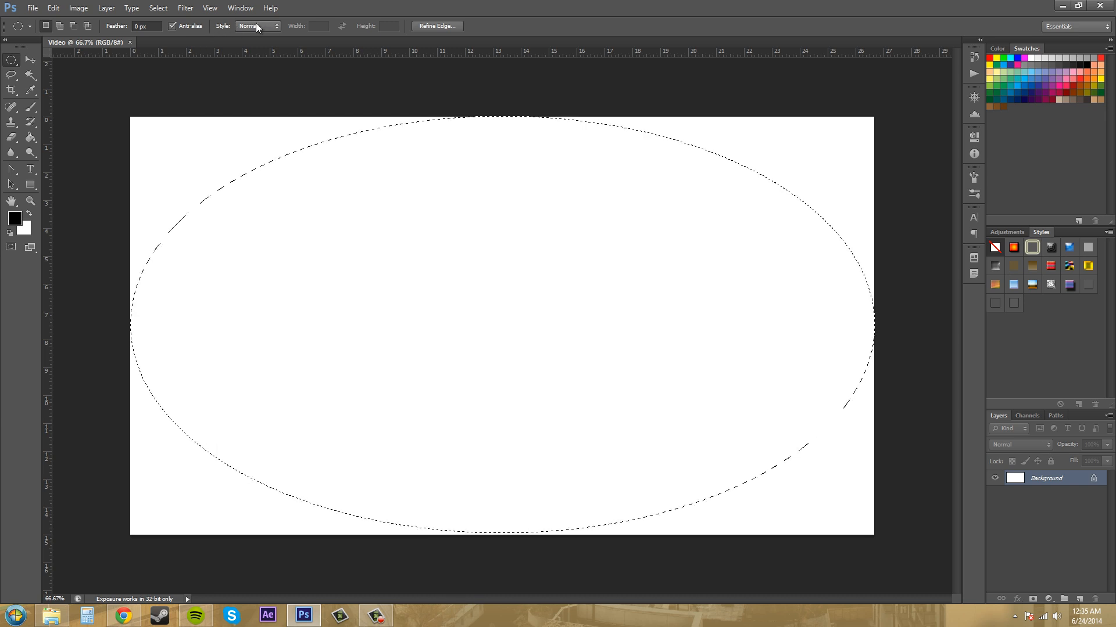
- Set the marquee style to Fixed Size, 1920 px wide by 1080 px high
{"action": "left_click", "coordinate": [274, 25]}
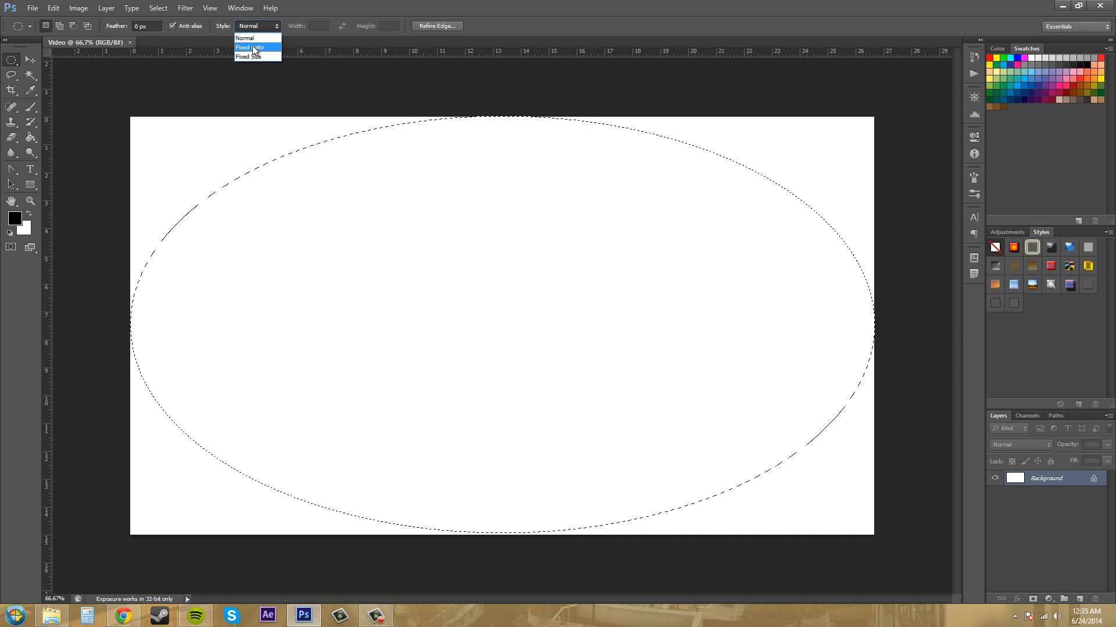
{"action": "left_click", "coordinate": [248, 56]}
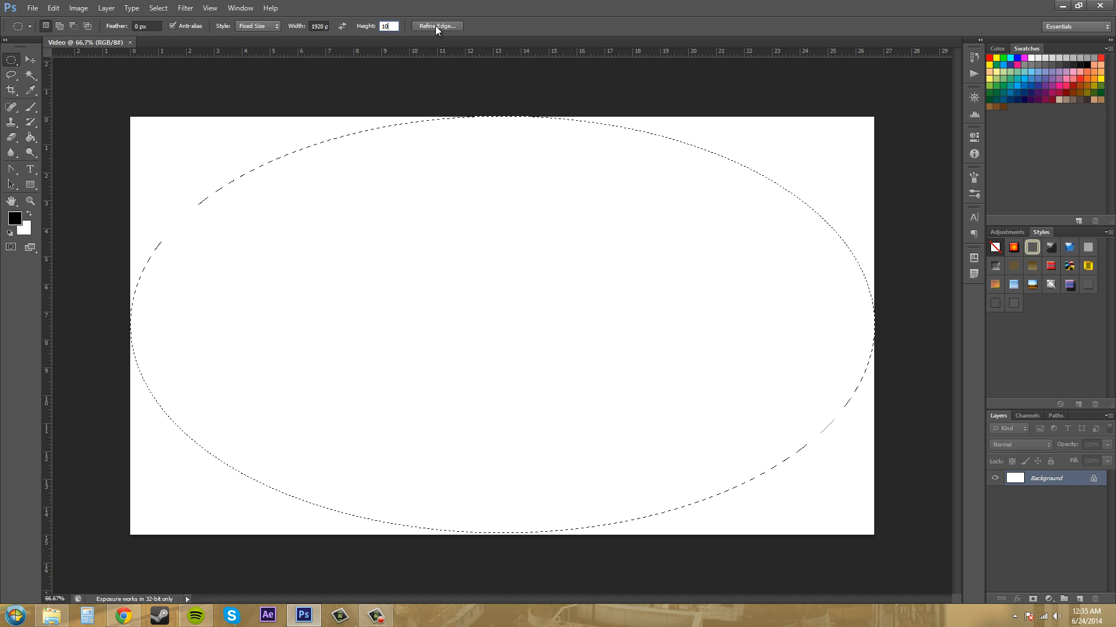
{"action": "type", "text": "1080 p"}
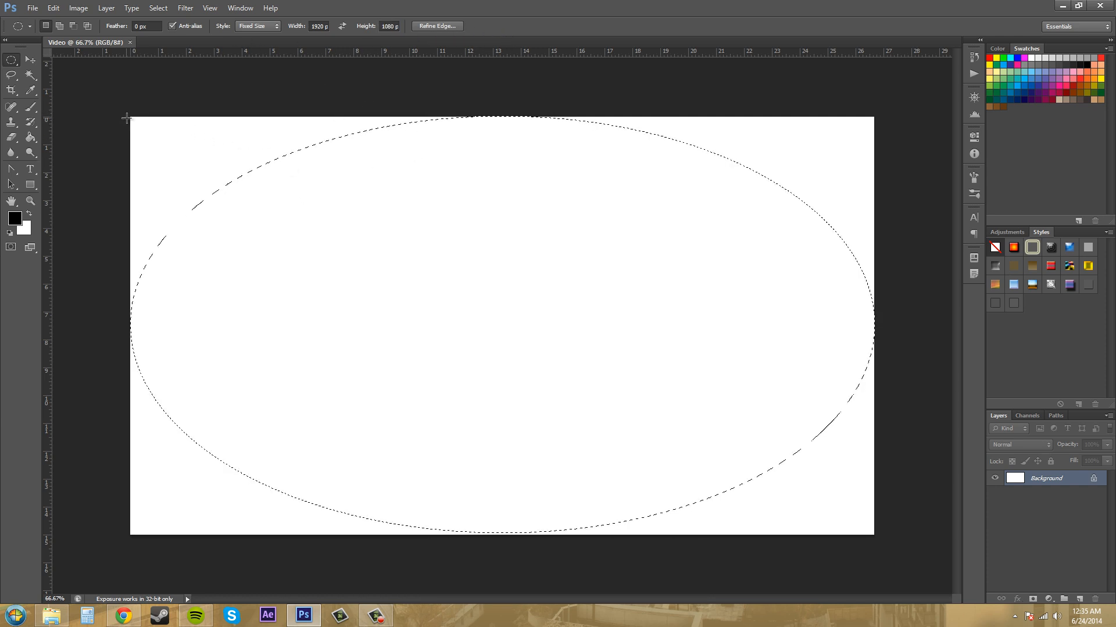
{"action": "mouse_move", "coordinate": [796, 451]}
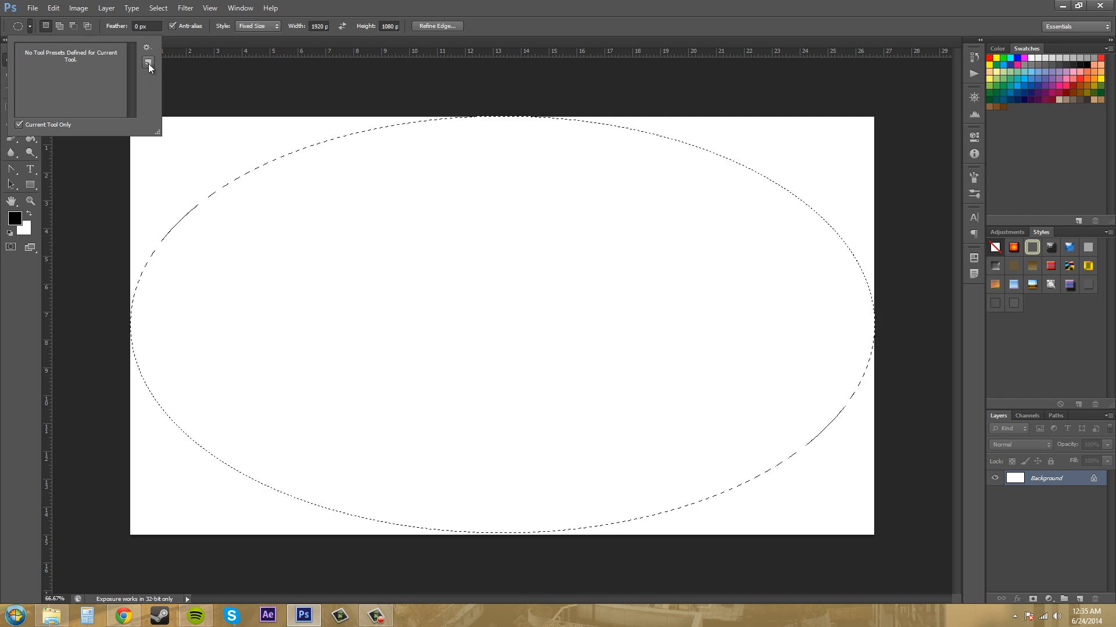
{"action": "mouse_move", "coordinate": [146, 59]}
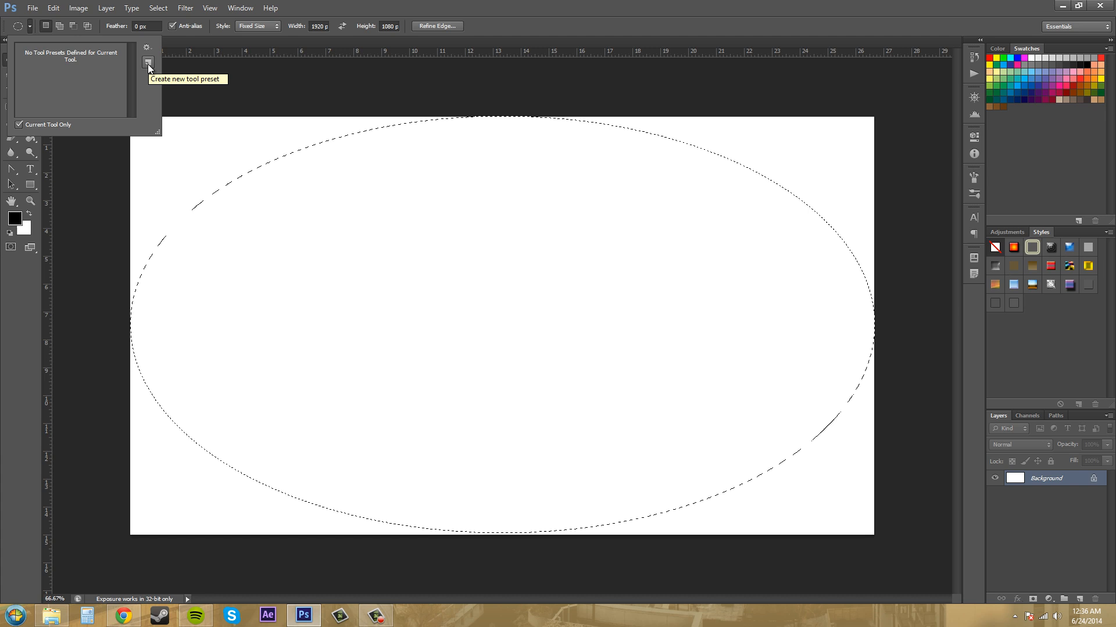
- Create a new tool preset named 'HDTV Vignette' from the current marquee settings
{"action": "left_click", "coordinate": [149, 60]}
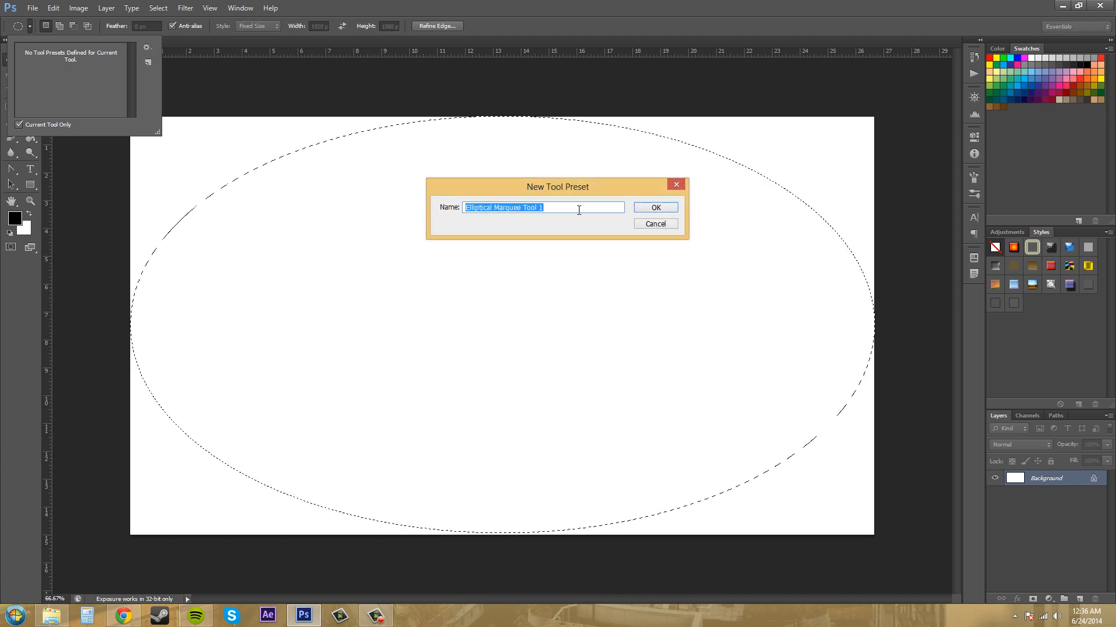
{"action": "type", "text": "HDTV Vignette"}
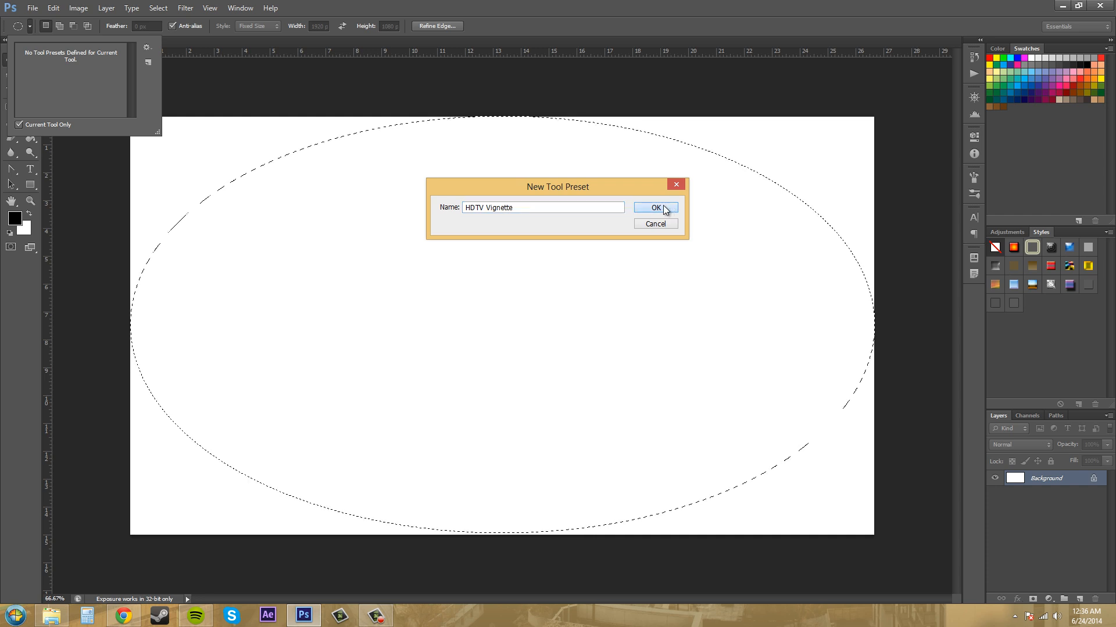
{"action": "left_click", "coordinate": [656, 208]}
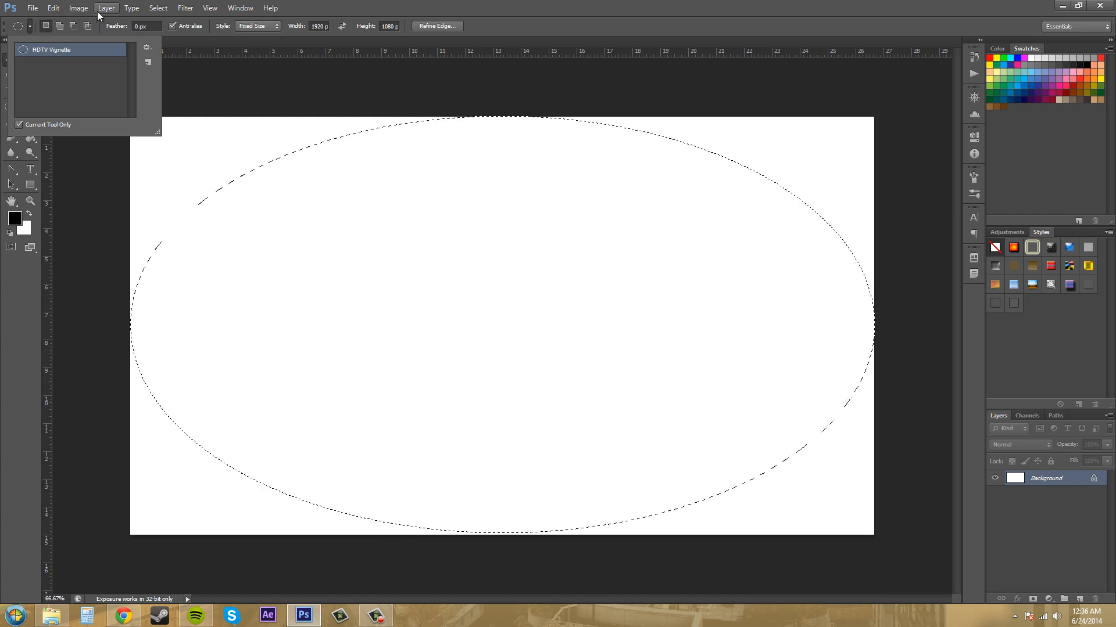
- Deselect and place a fixed 1920×1080 ellipse at the canvas's top-left corner
{"action": "left_click", "coordinate": [158, 7]}
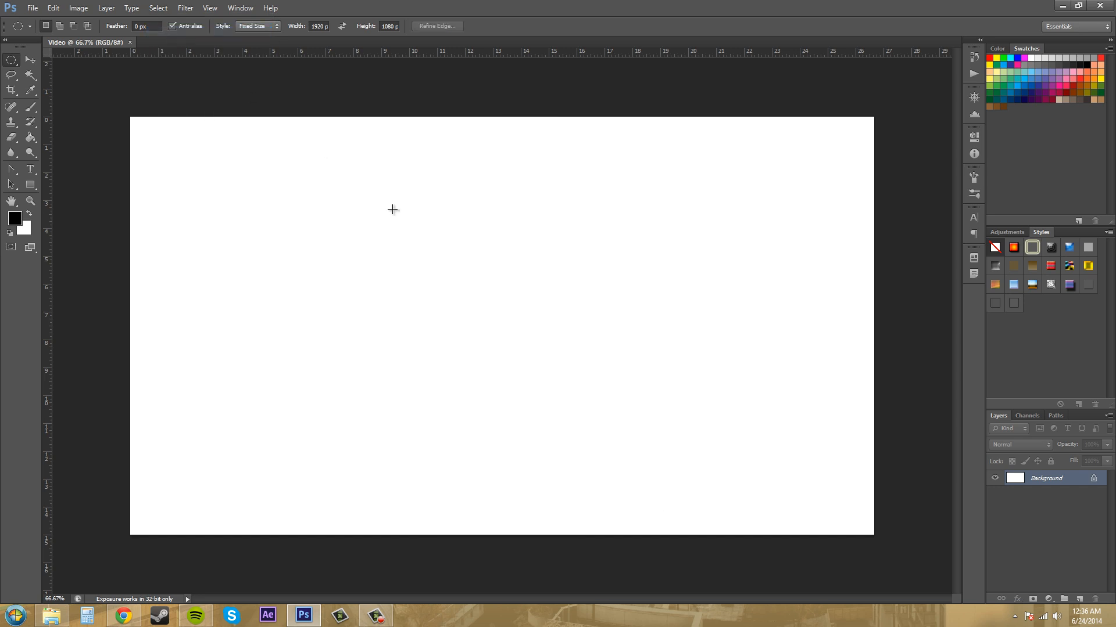
{"action": "left_click", "coordinate": [32, 26]}
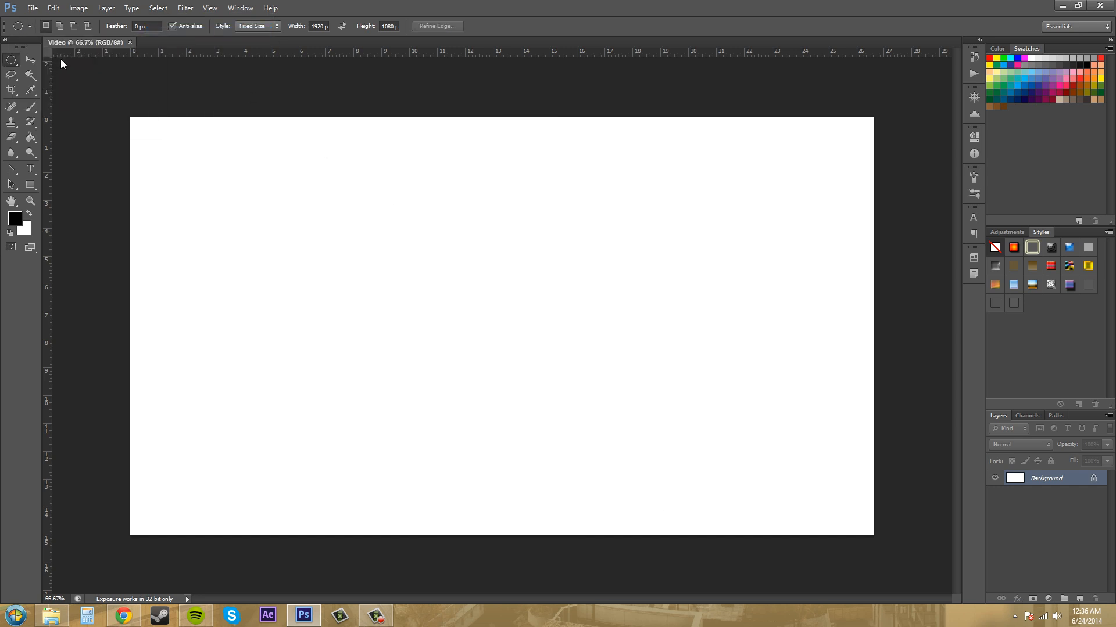
{"action": "mouse_move", "coordinate": [129, 118]}
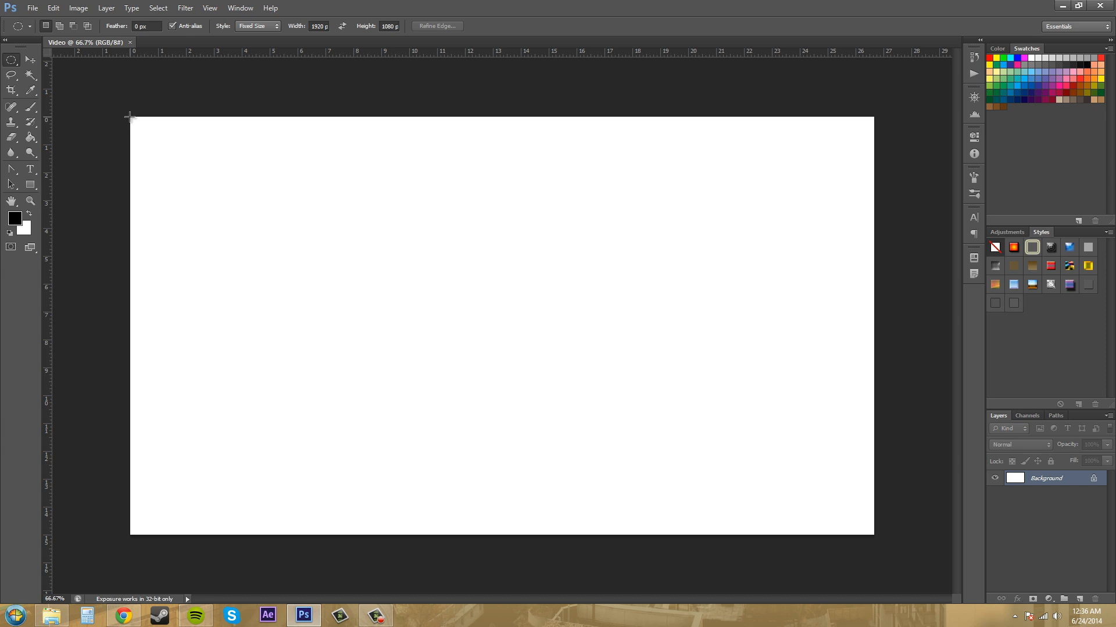
{"action": "left_click_drag", "start_coordinate": [130, 118], "coordinate": [827, 218]}
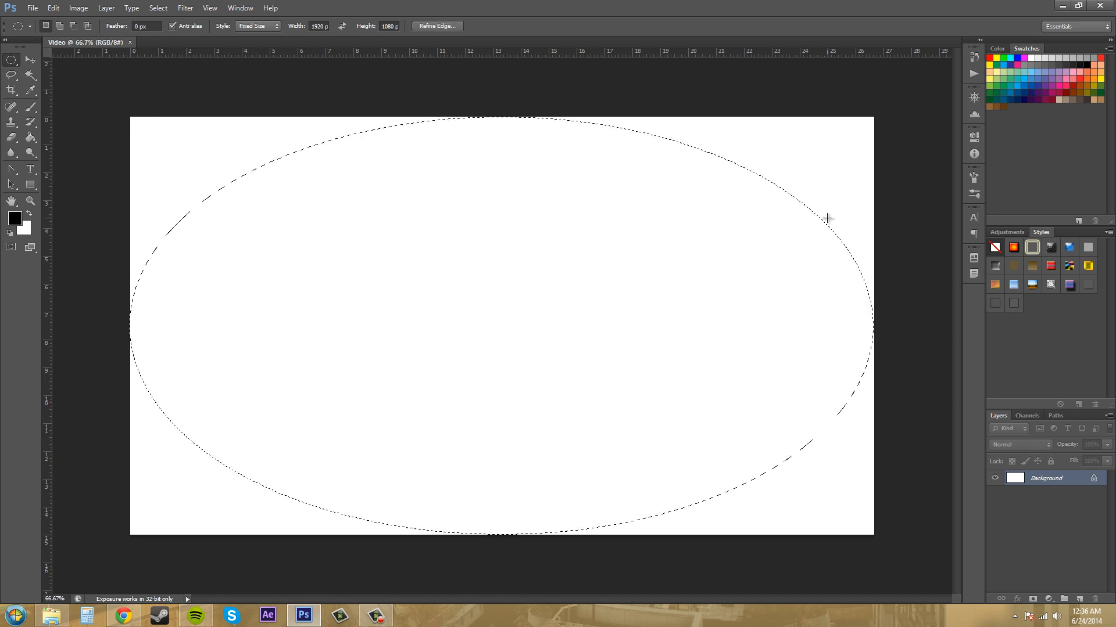
{"action": "mouse_move", "coordinate": [305, 161]}
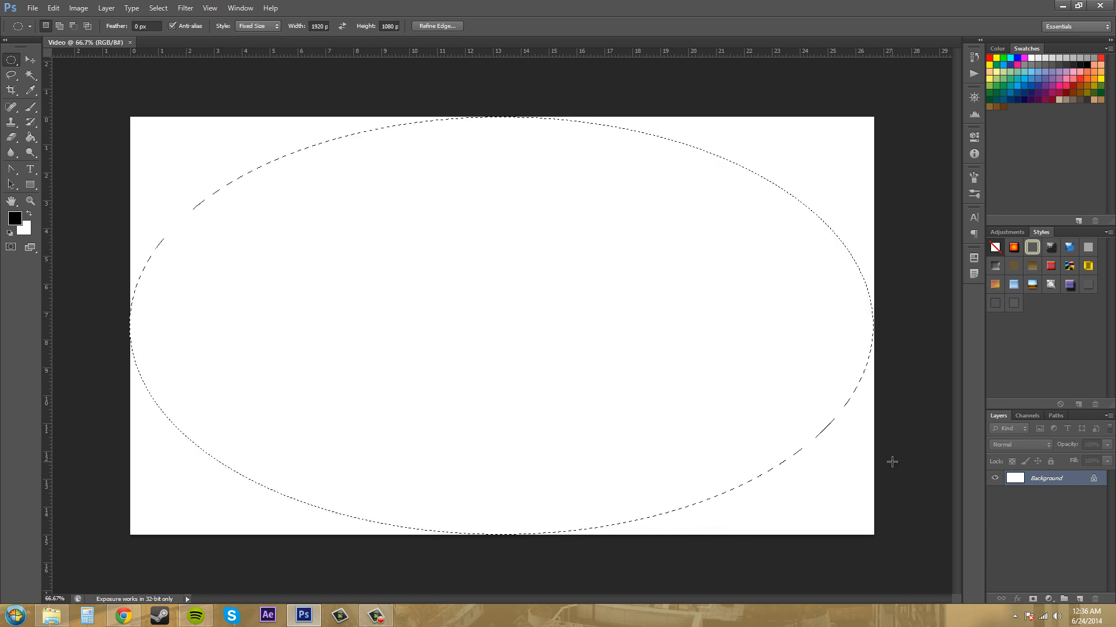
{"action": "mouse_move", "coordinate": [556, 86]}
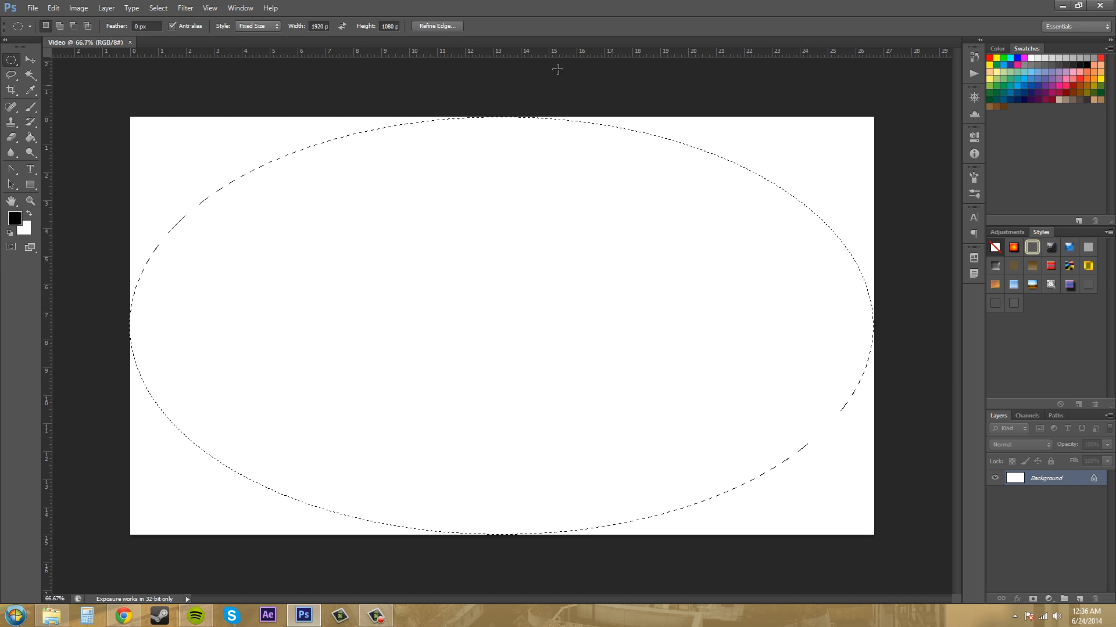
- Show the Tool Presets panel listing HDTV Vignette, then collapse it
{"action": "left_click", "coordinate": [208, 8]}
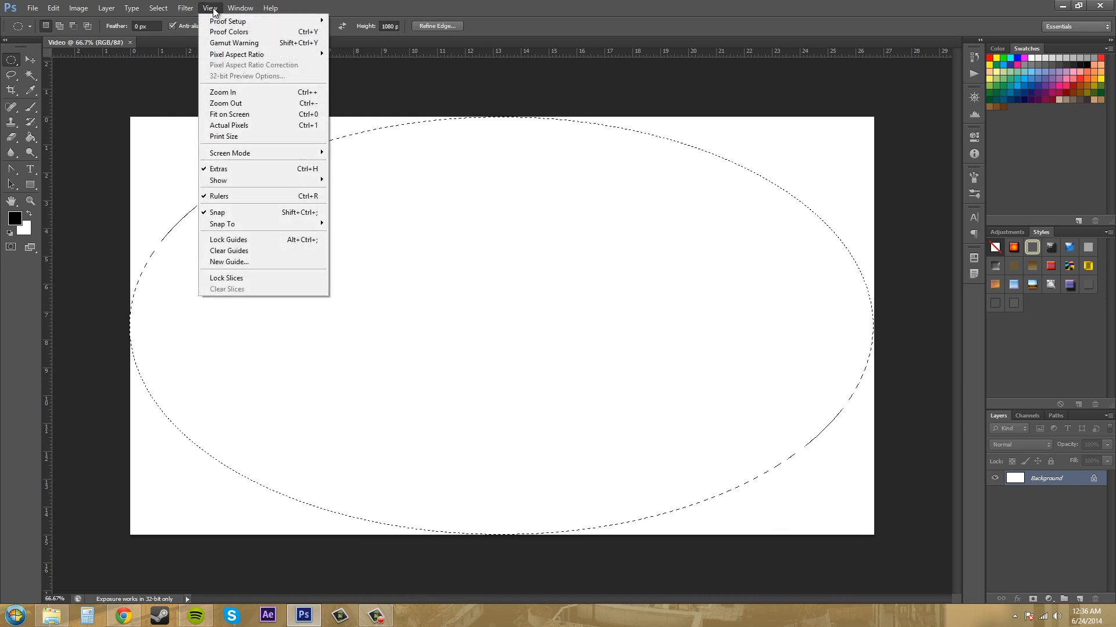
{"action": "left_click", "coordinate": [246, 7]}
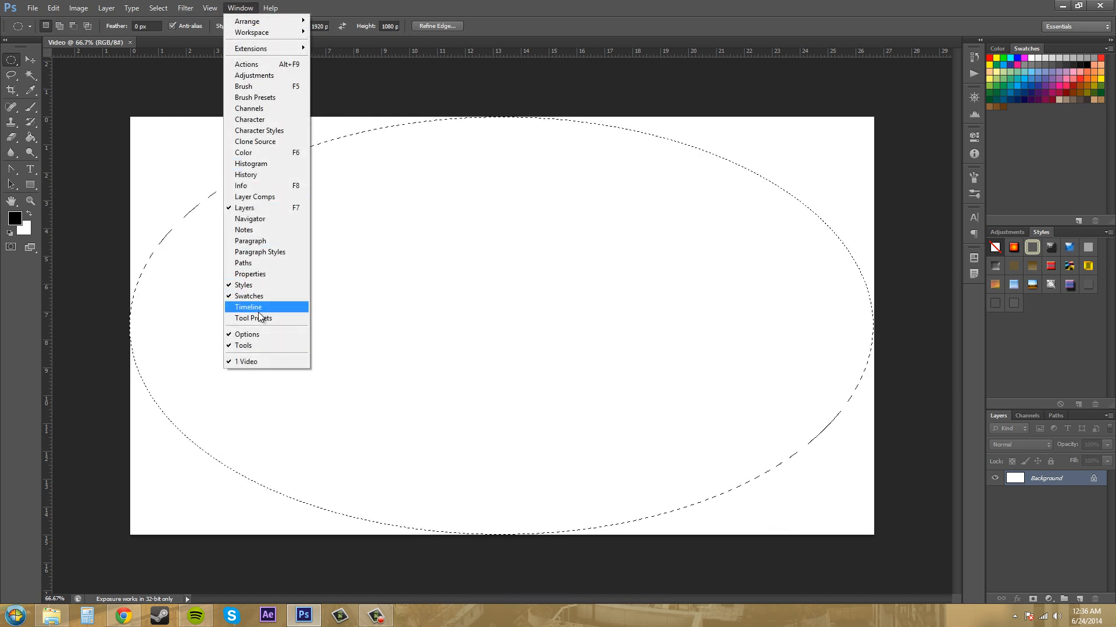
{"action": "left_click", "coordinate": [253, 319]}
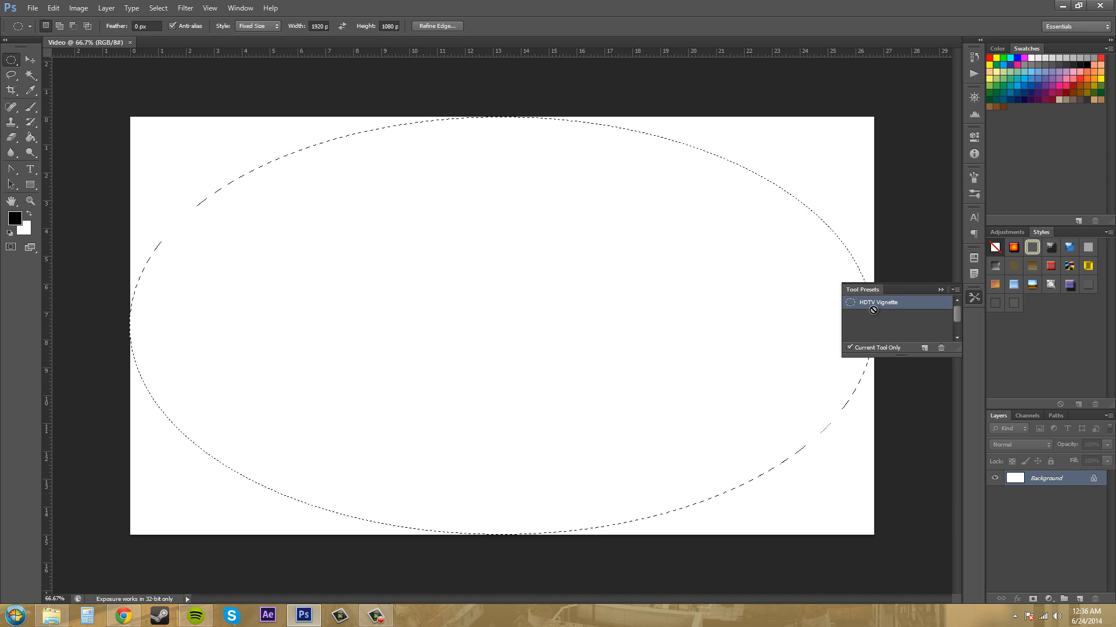
{"action": "mouse_move", "coordinate": [919, 344]}
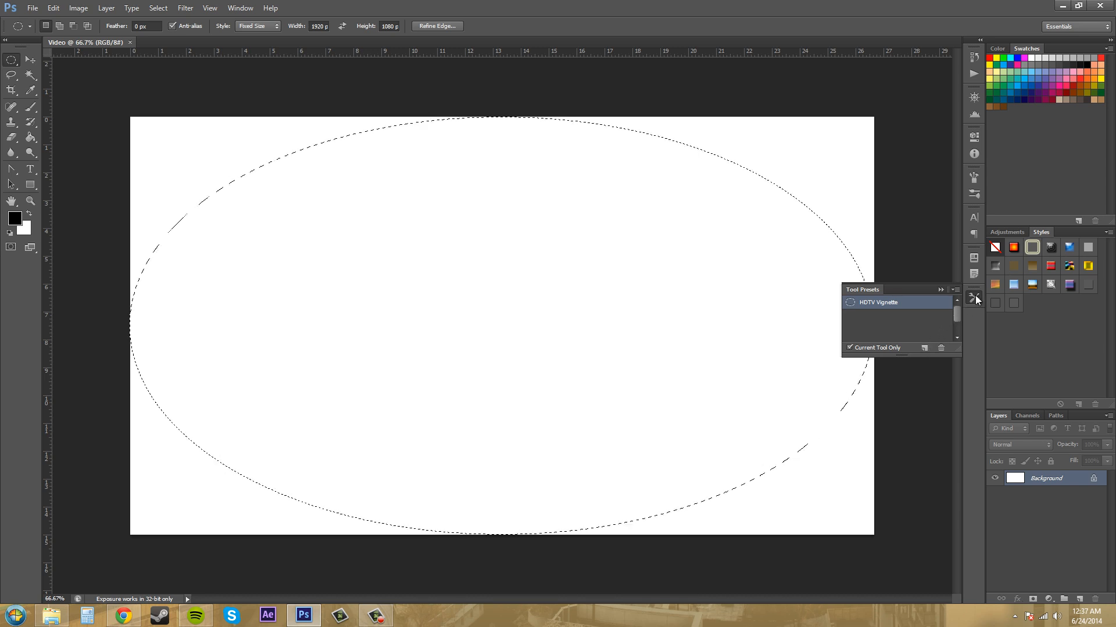
{"action": "left_click", "coordinate": [973, 298]}
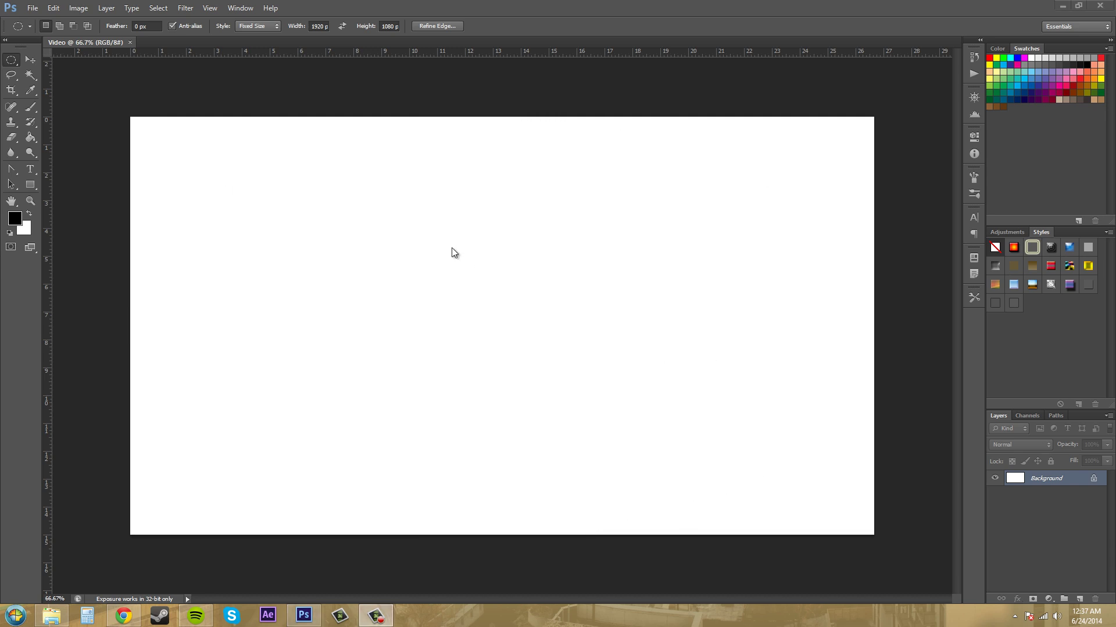
{"action": "mouse_move", "coordinate": [326, 193]}
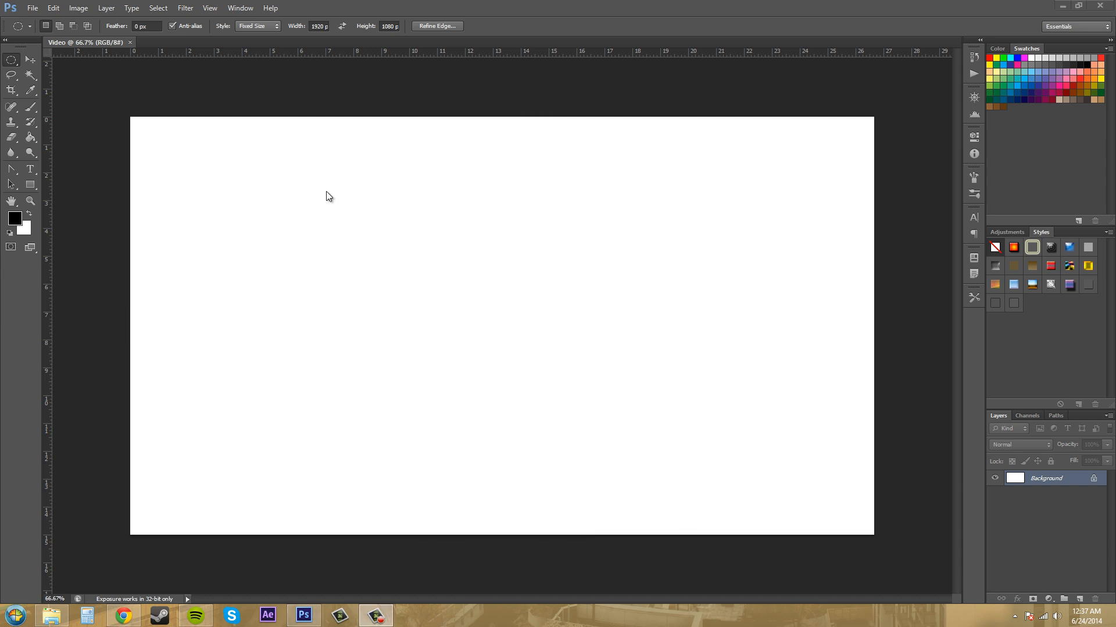